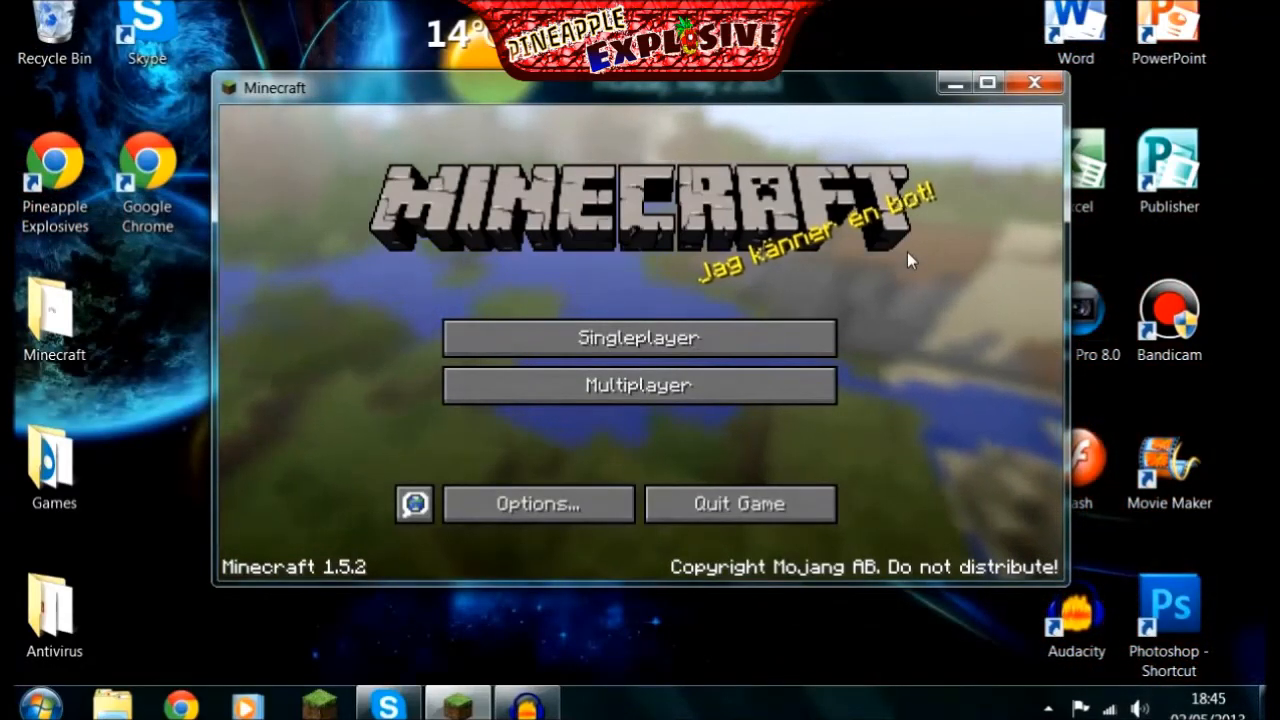
mouse_move(295, 280)
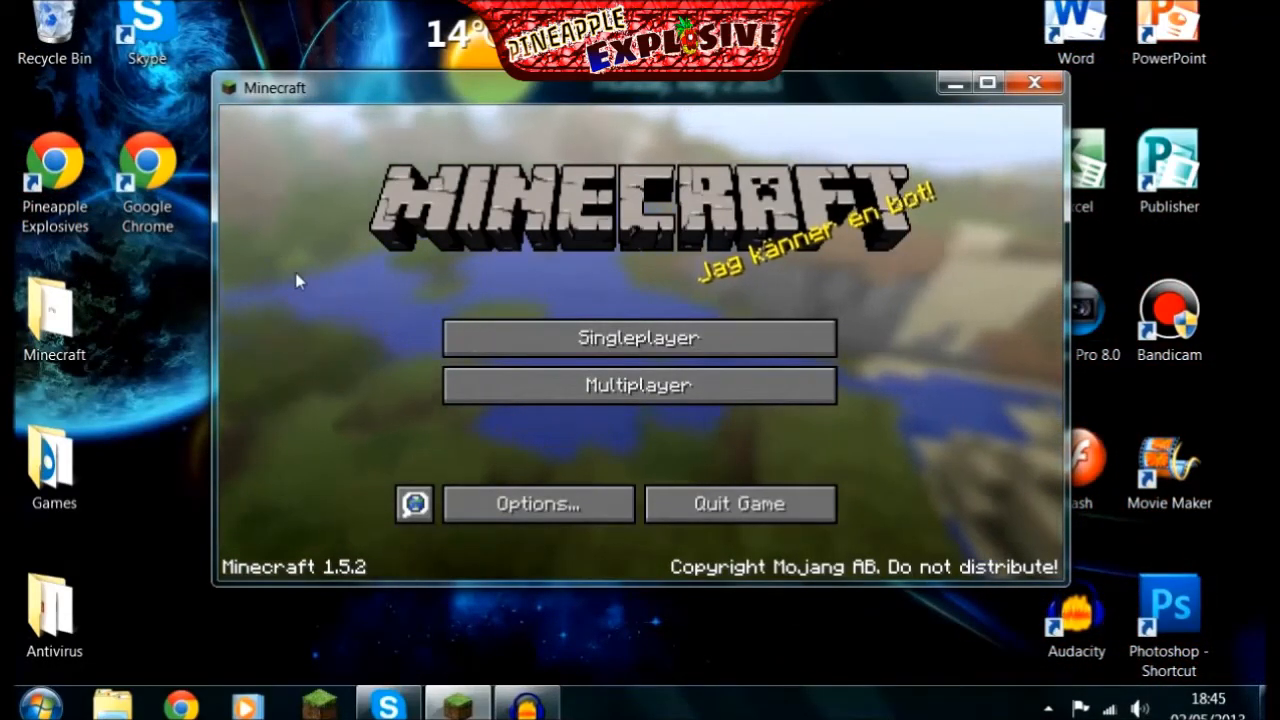
mouse_move(630, 266)
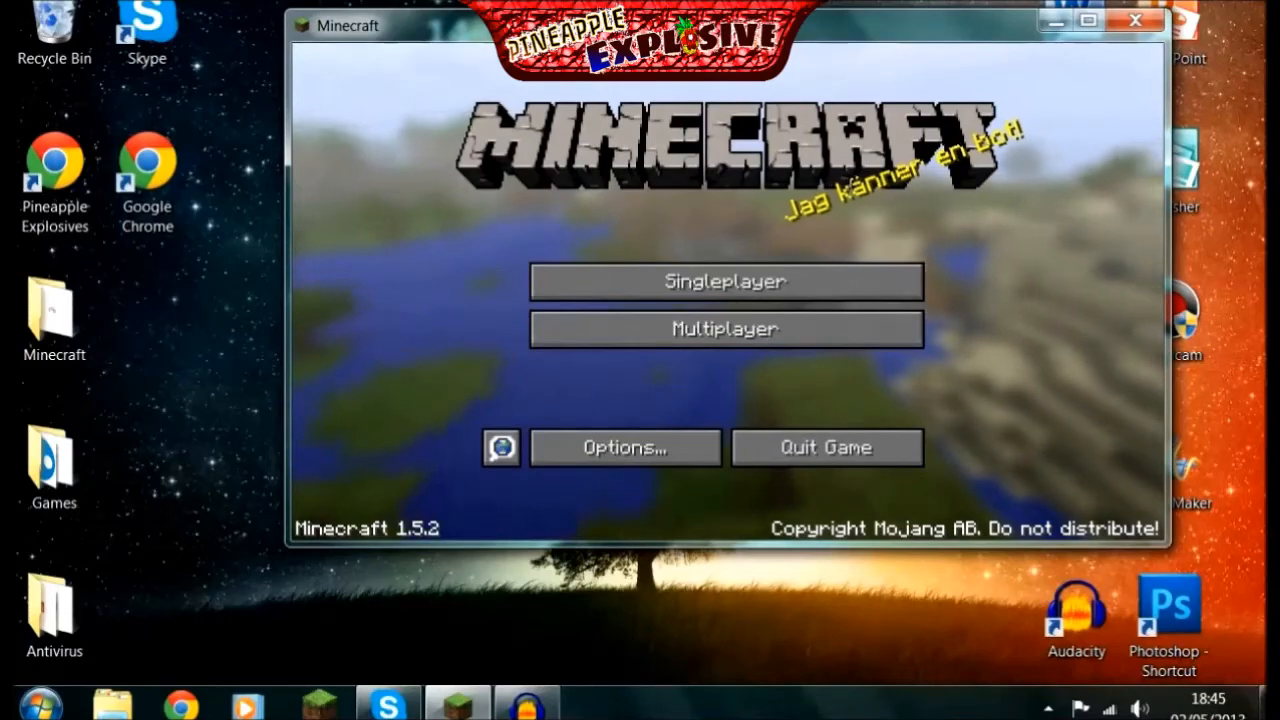
Move the Minecraft window and view the multiplayer list showing Home server offline.
drag(348, 25, 285, 55)
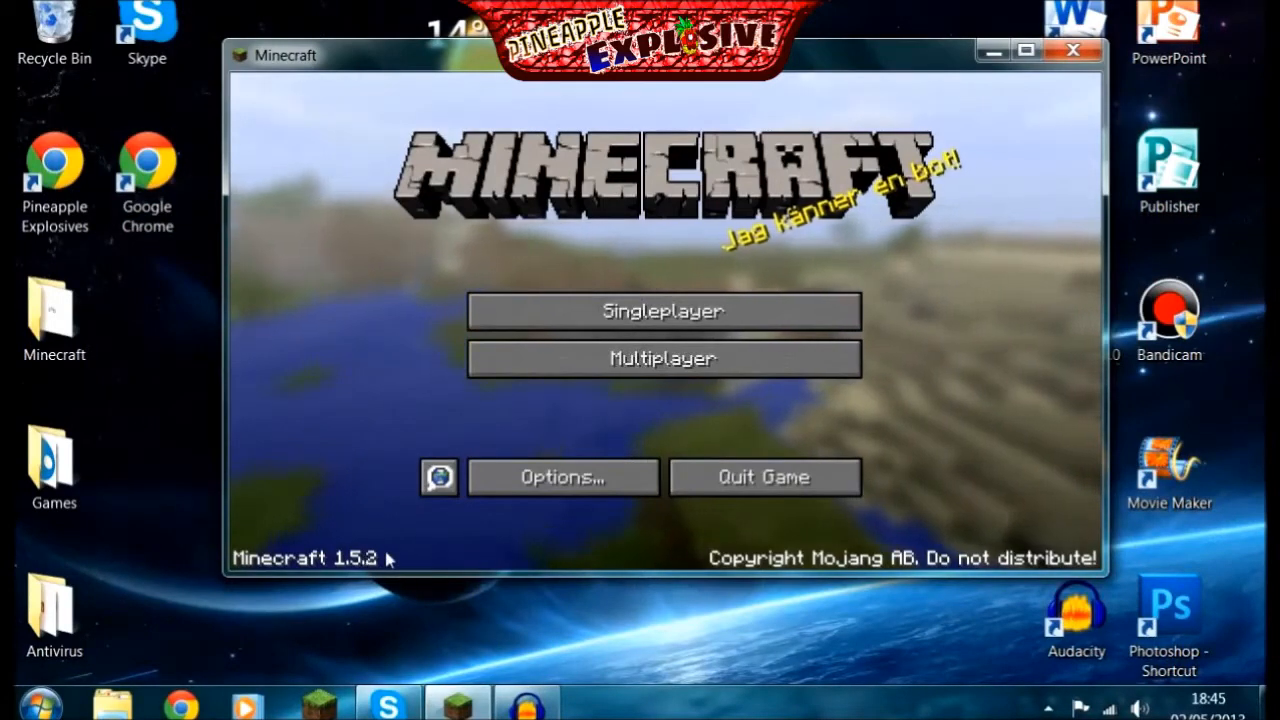
click(663, 358)
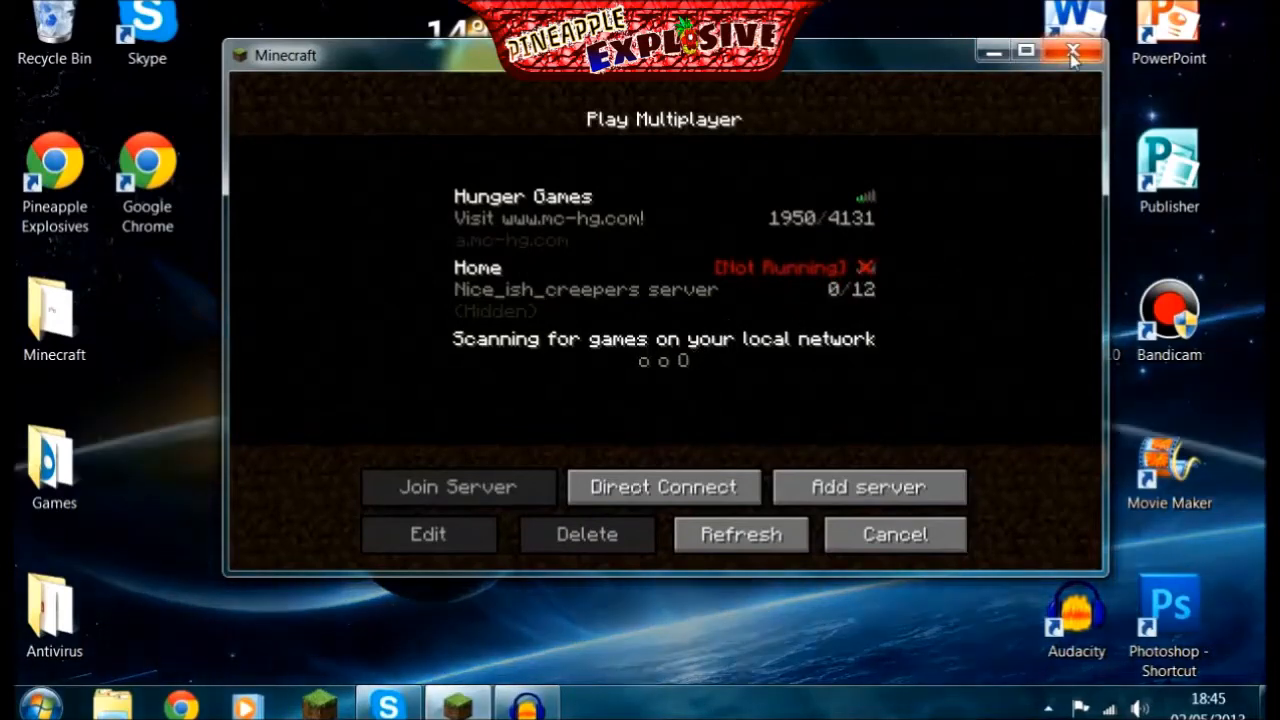
mouse_move(1073, 50)
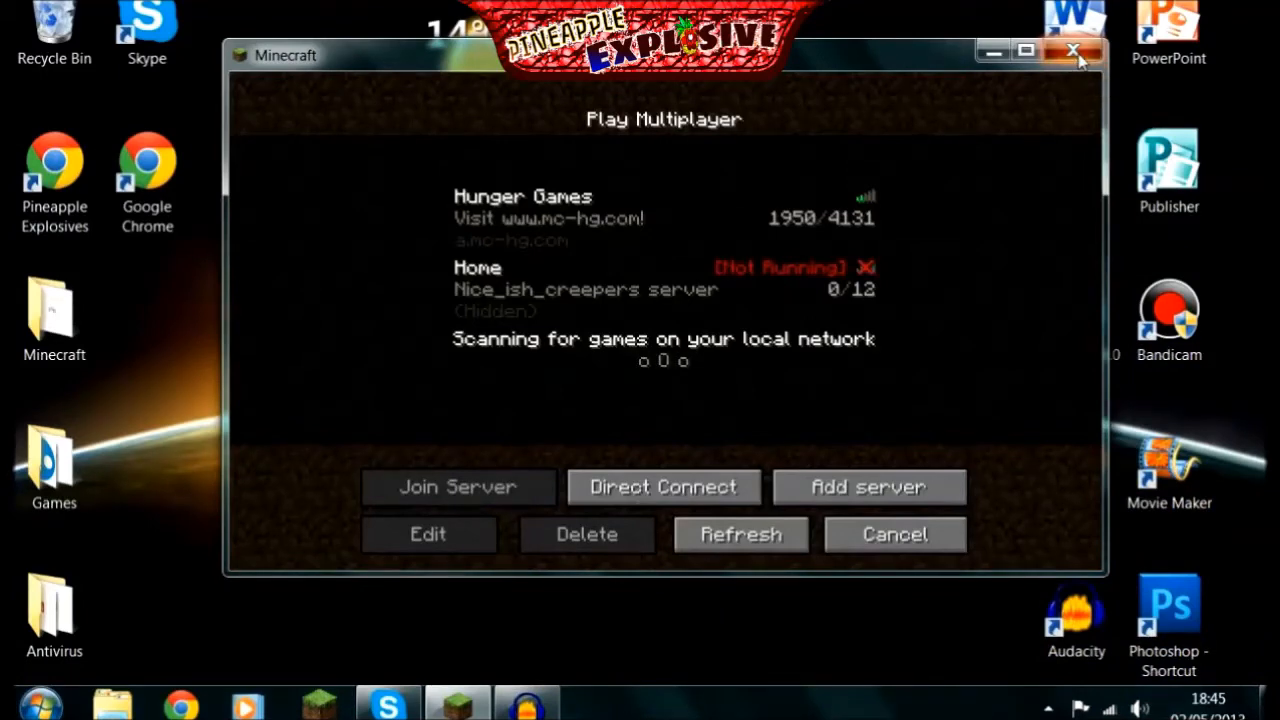
Close Minecraft and search the Start menu for %appdata%.
click(1072, 51)
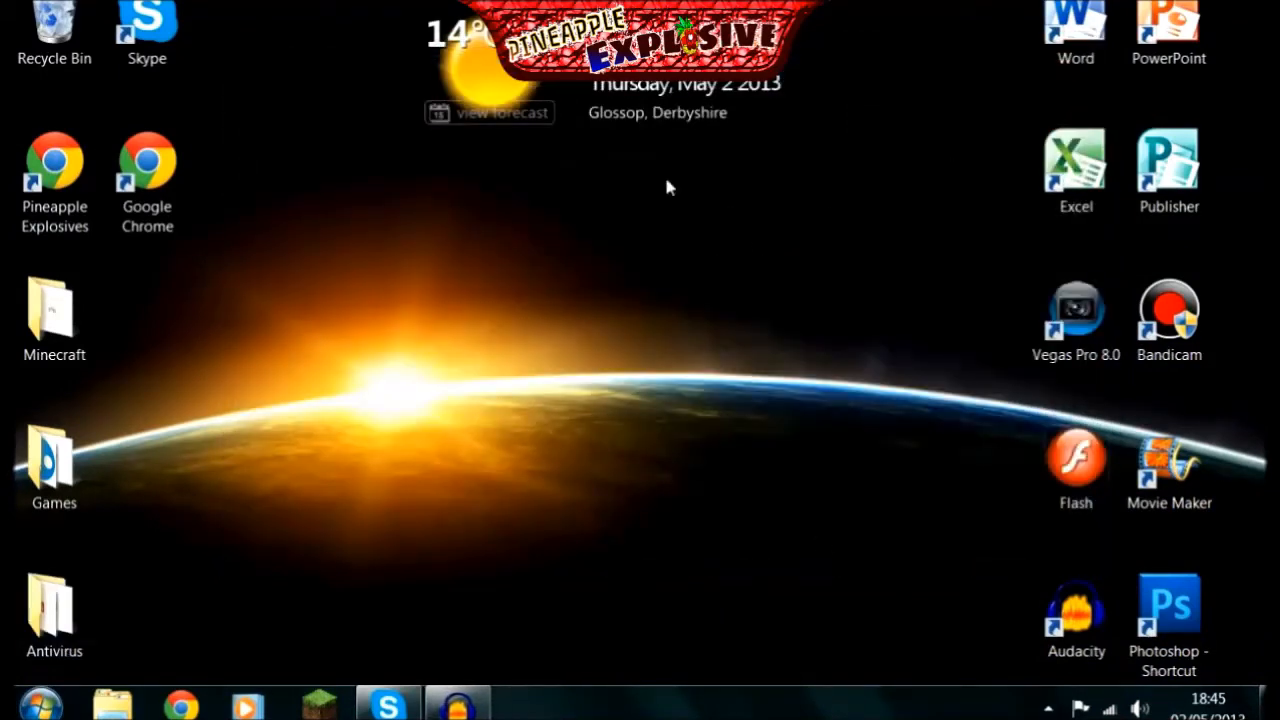
click(40, 703)
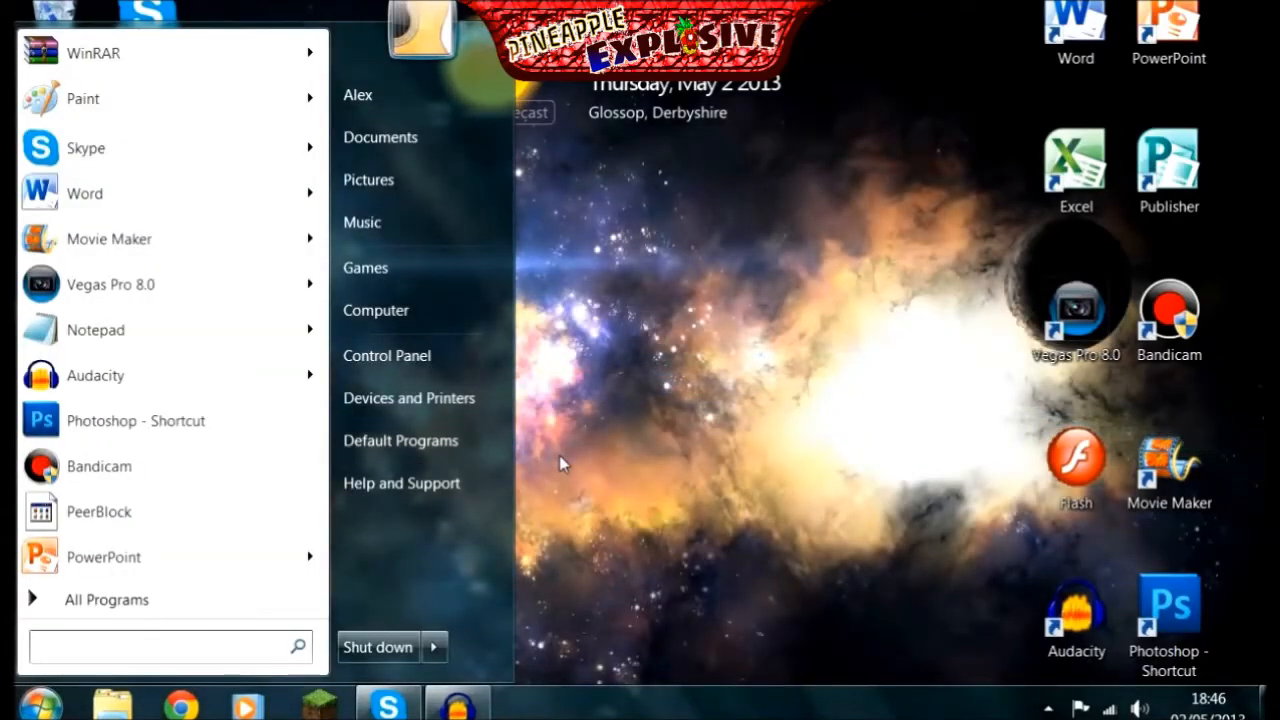
text(%app)
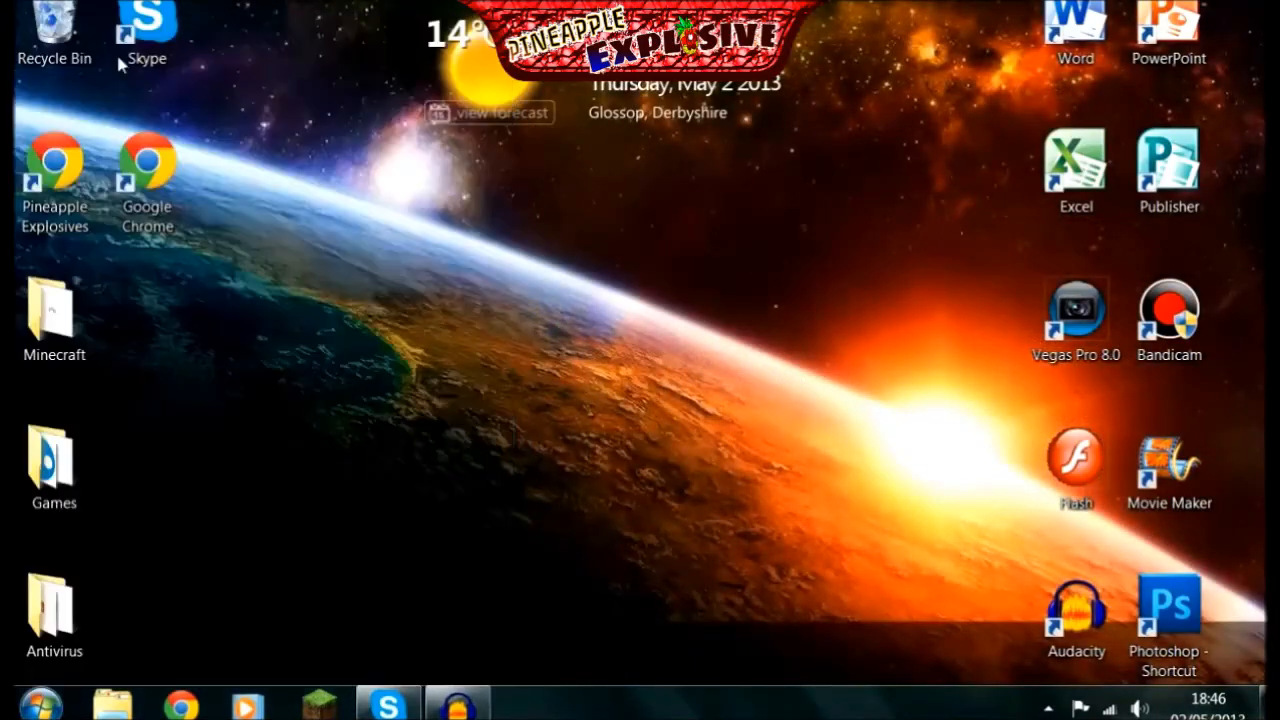
Open AppData Roaming, then .minecraft, then bin, and open minecraft.jar.
click(112, 705)
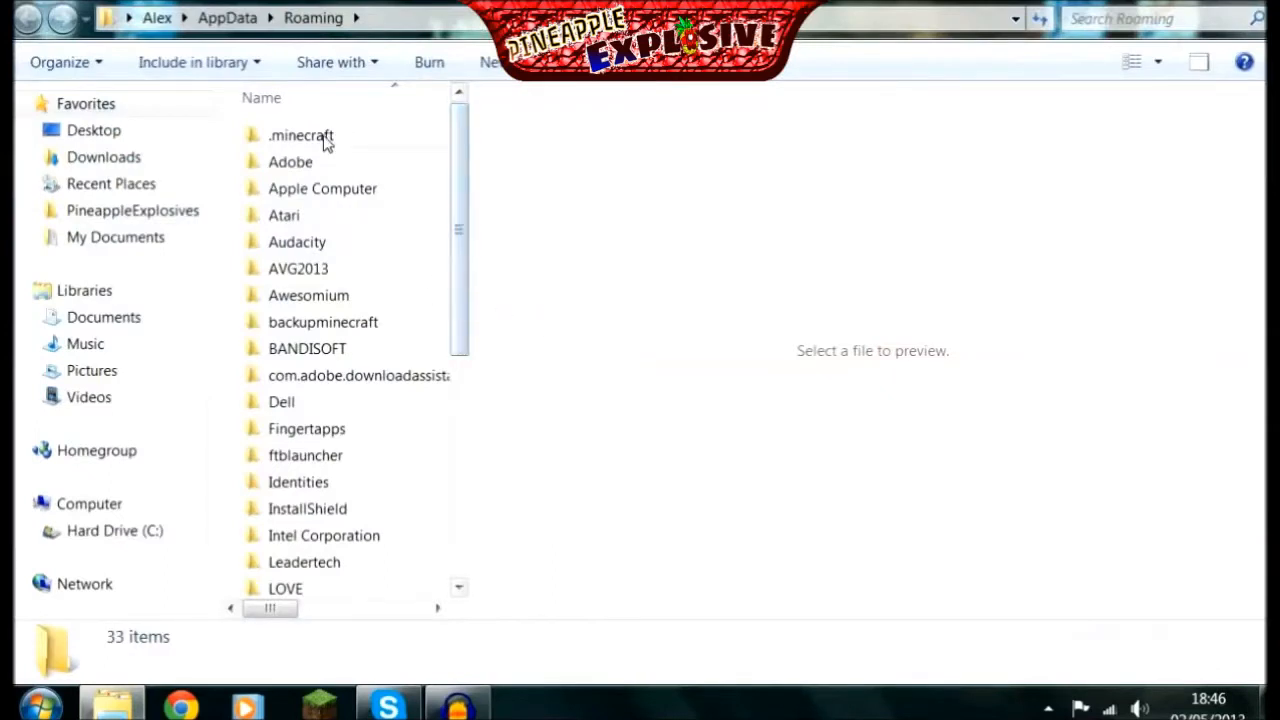
double_click(300, 135)
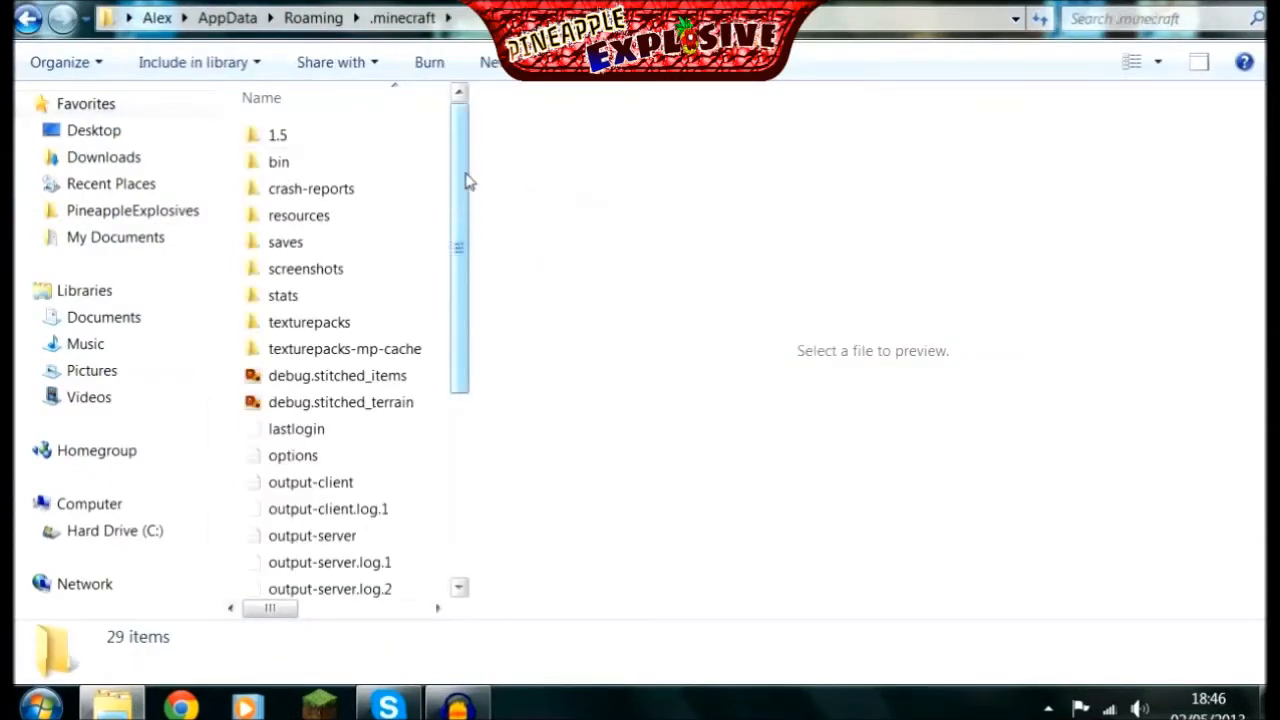
double_click(278, 162)
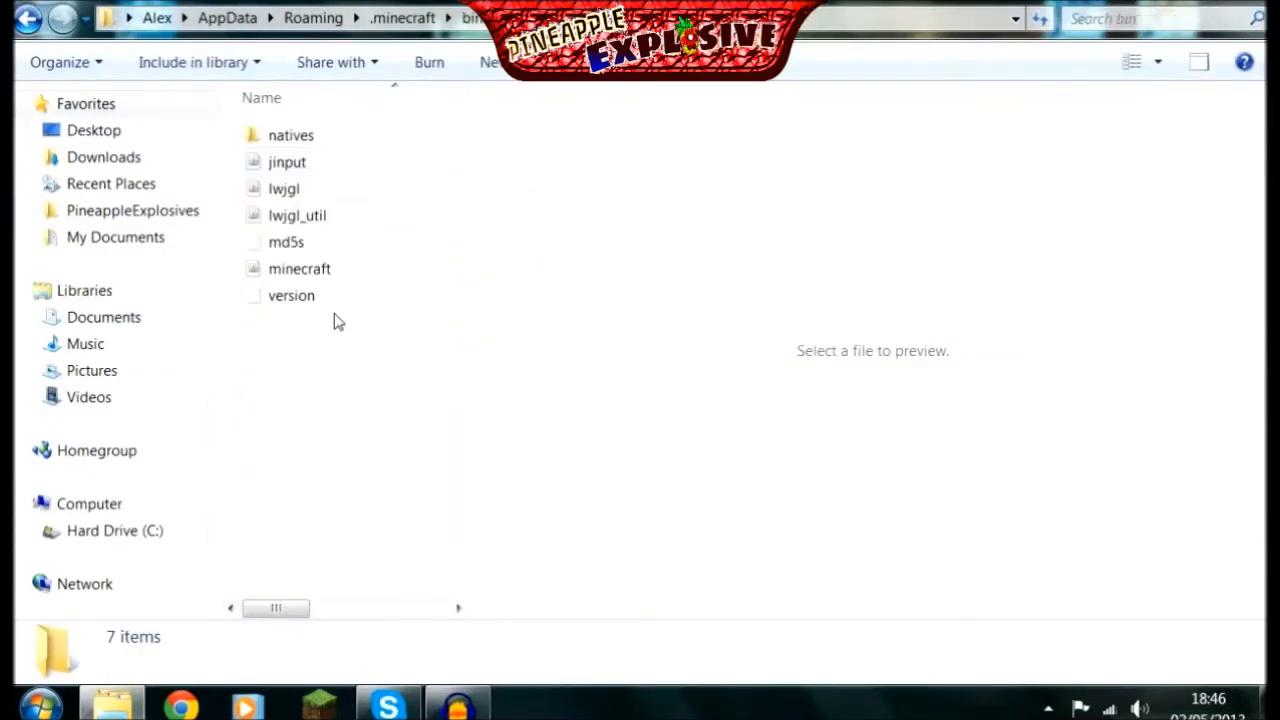
mouse_move(299, 268)
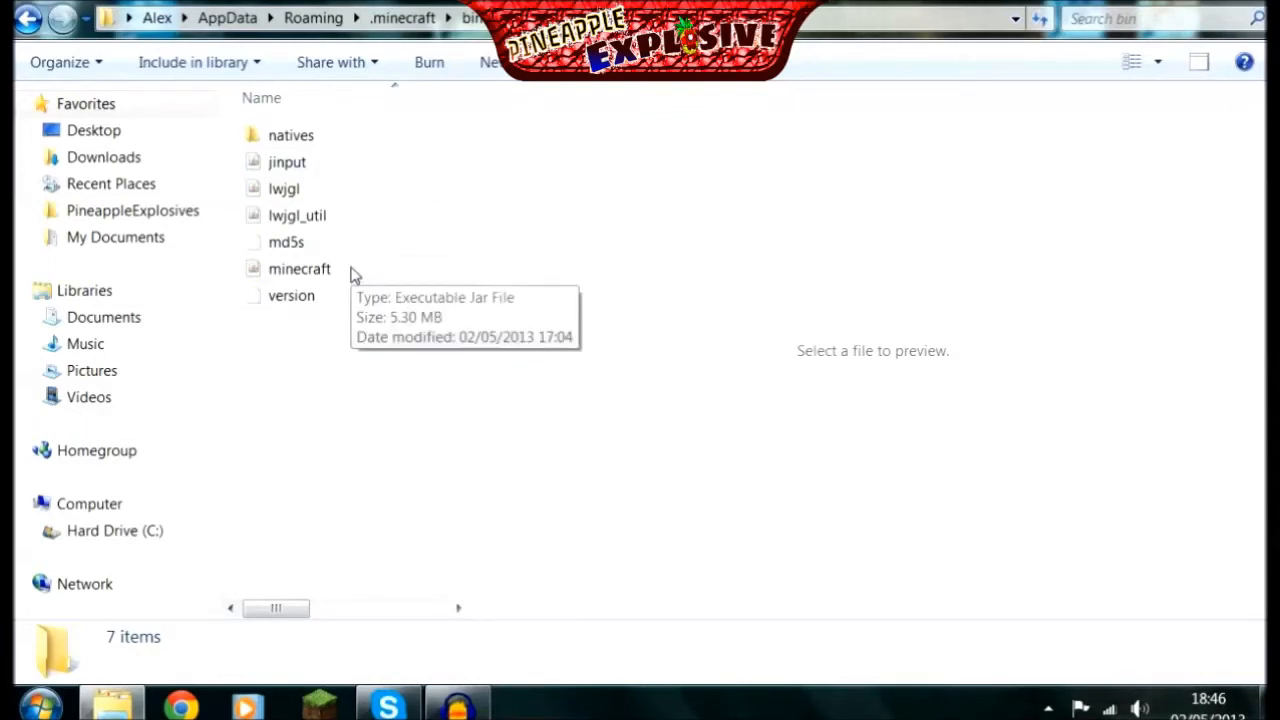
double_click(299, 268)
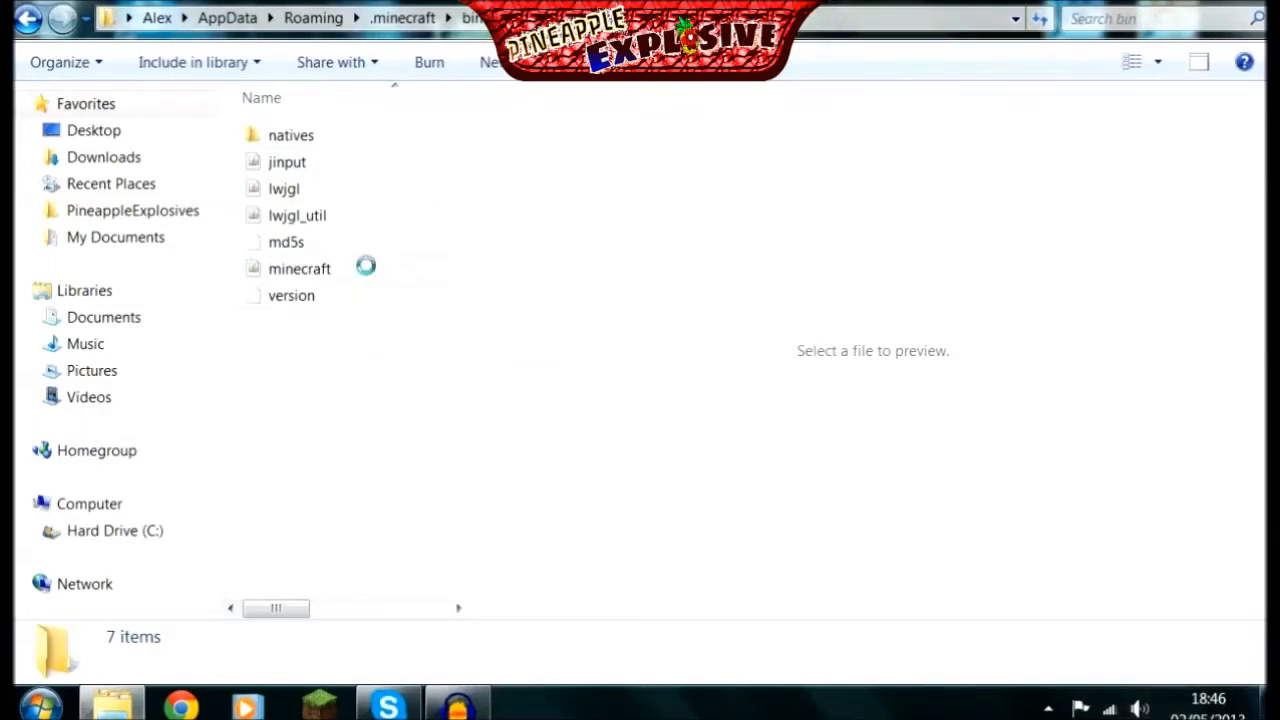
mouse_move(500, 565)
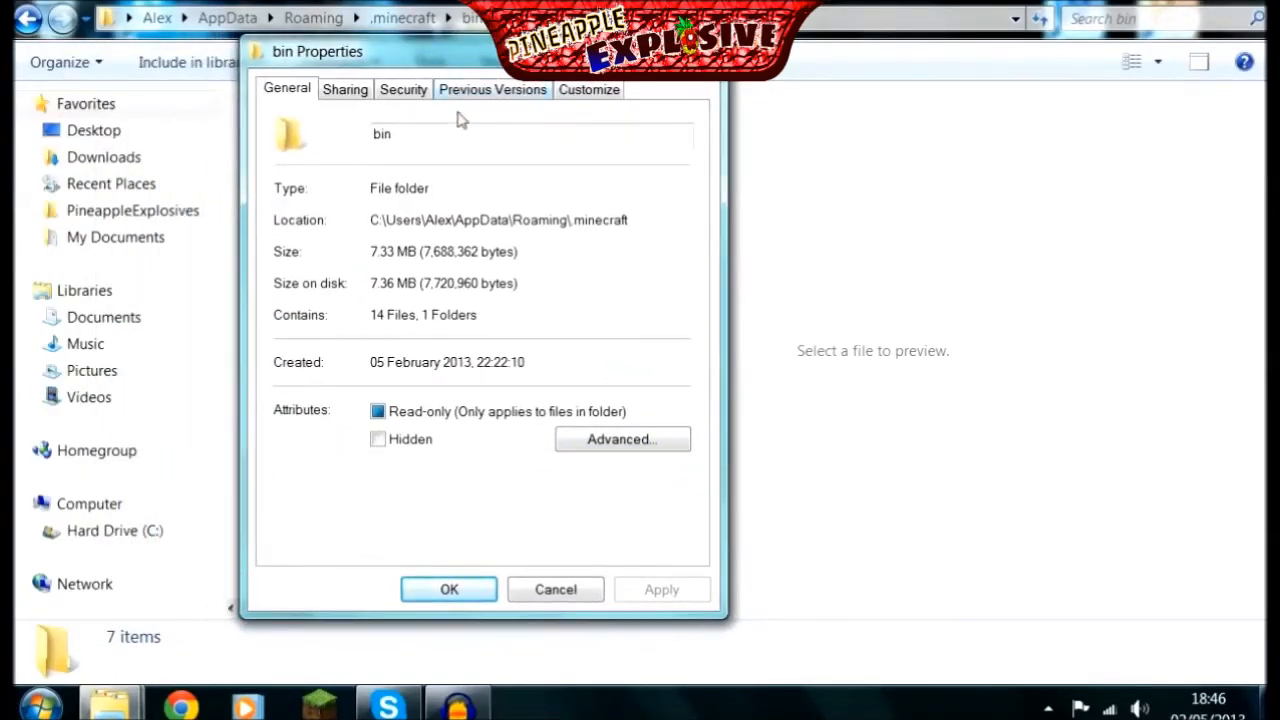
mouse_move(492, 95)
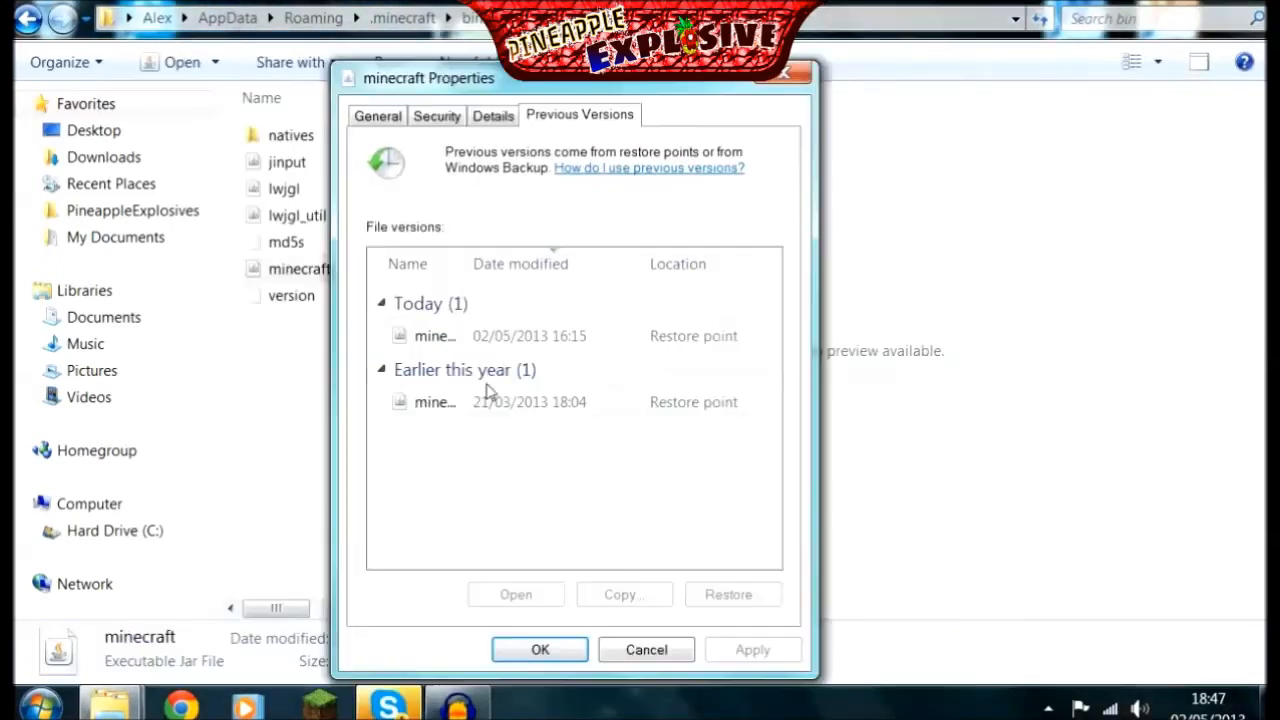
mouse_move(565, 410)
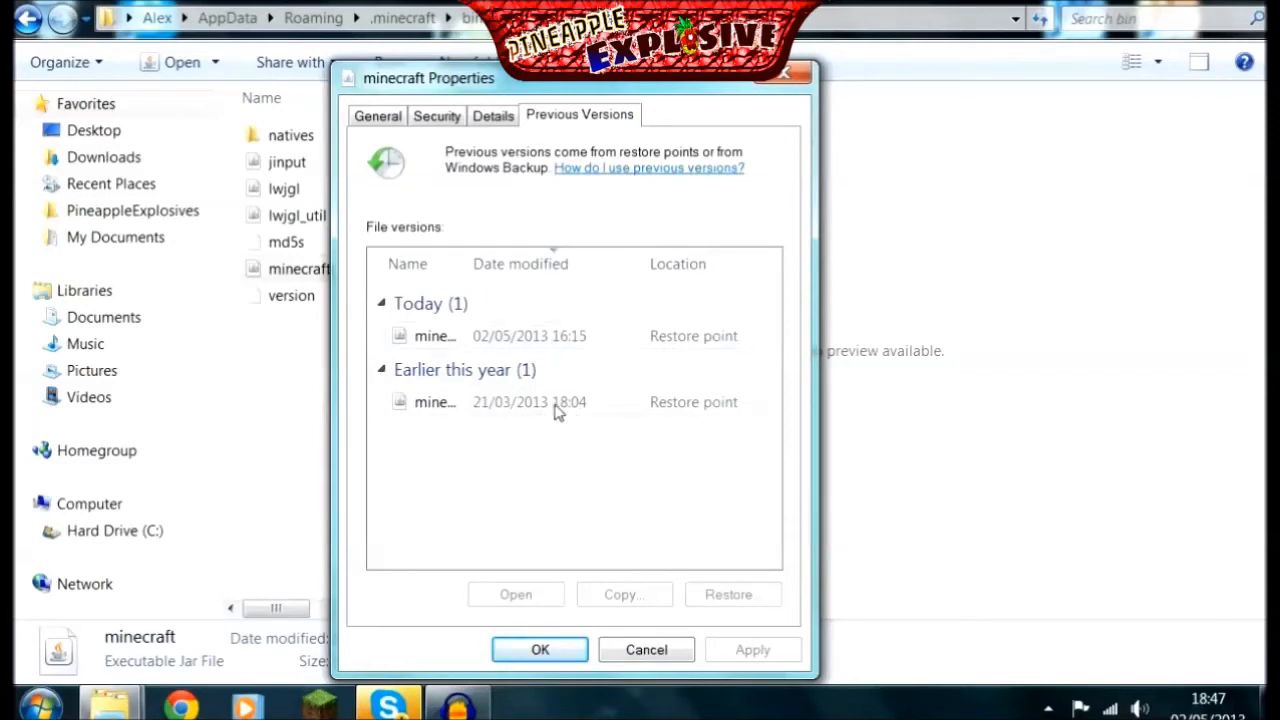
Restore minecraft.jar to its 21/03/2013 previous version, confirming the replacement.
click(528, 401)
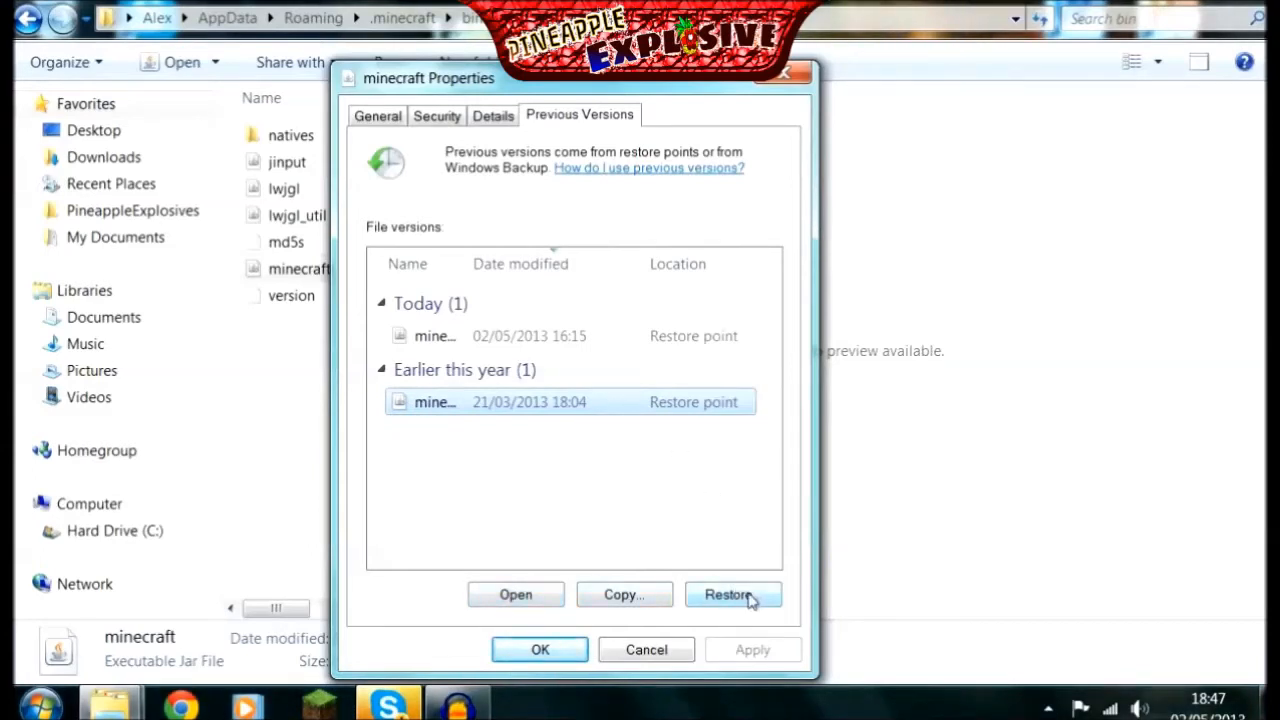
click(733, 594)
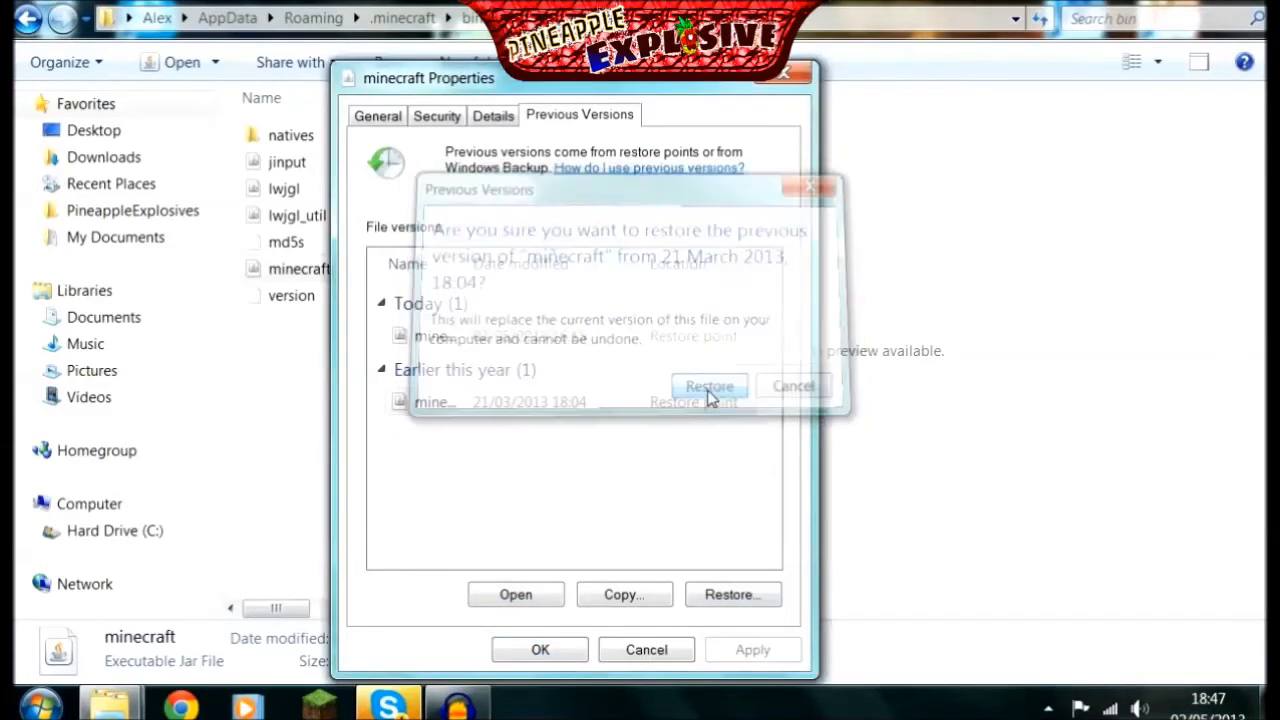
click(709, 386)
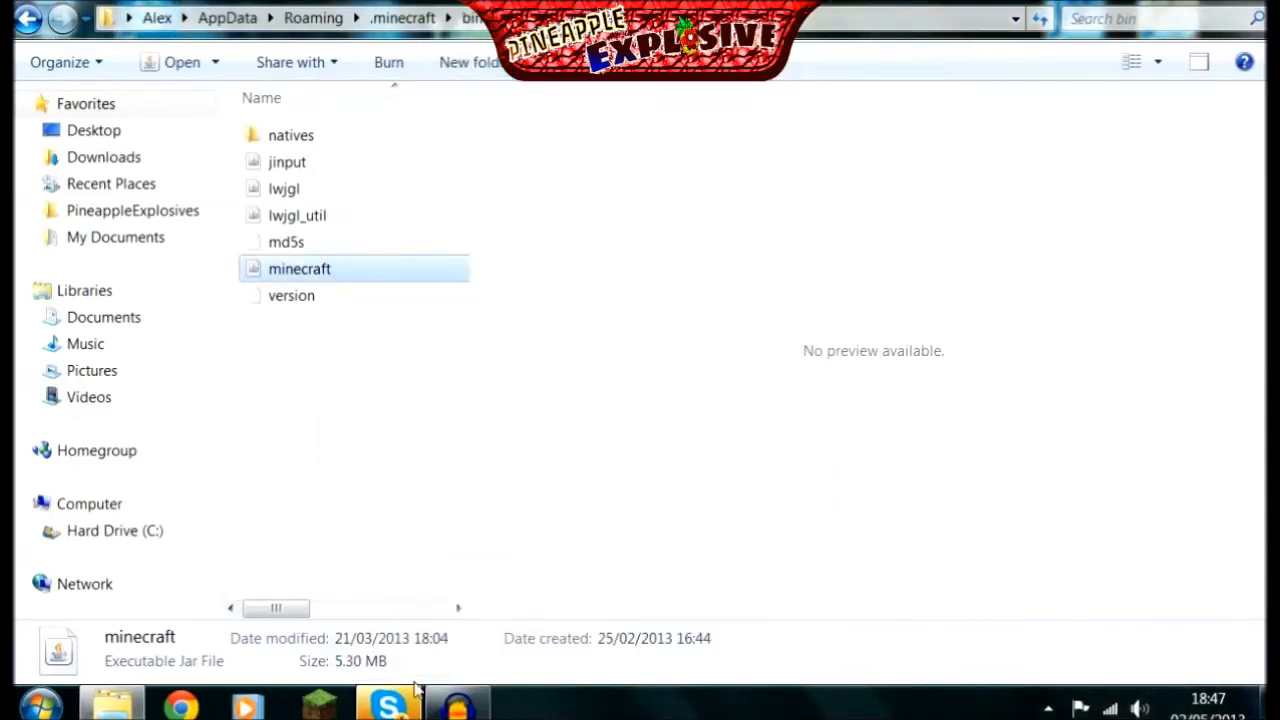
Relaunch Minecraft from the launcher and log in.
double_click(299, 268)
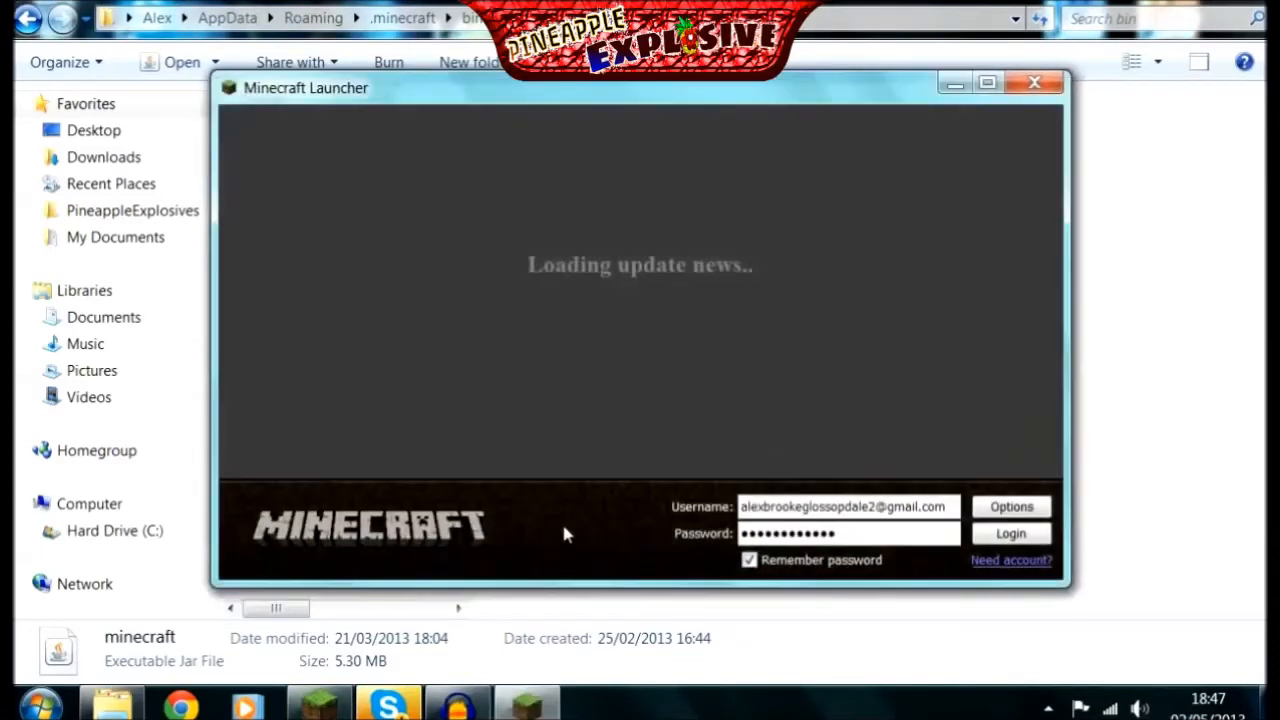
click(1010, 533)
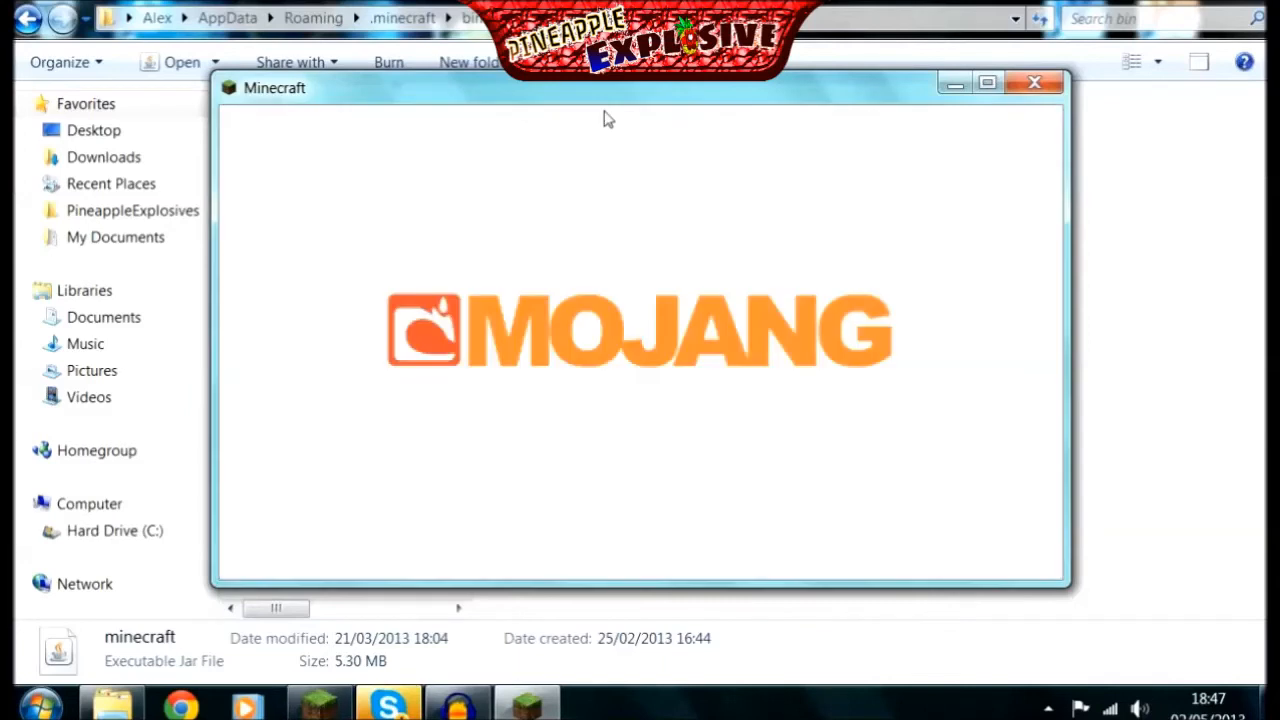
mouse_move(620, 248)
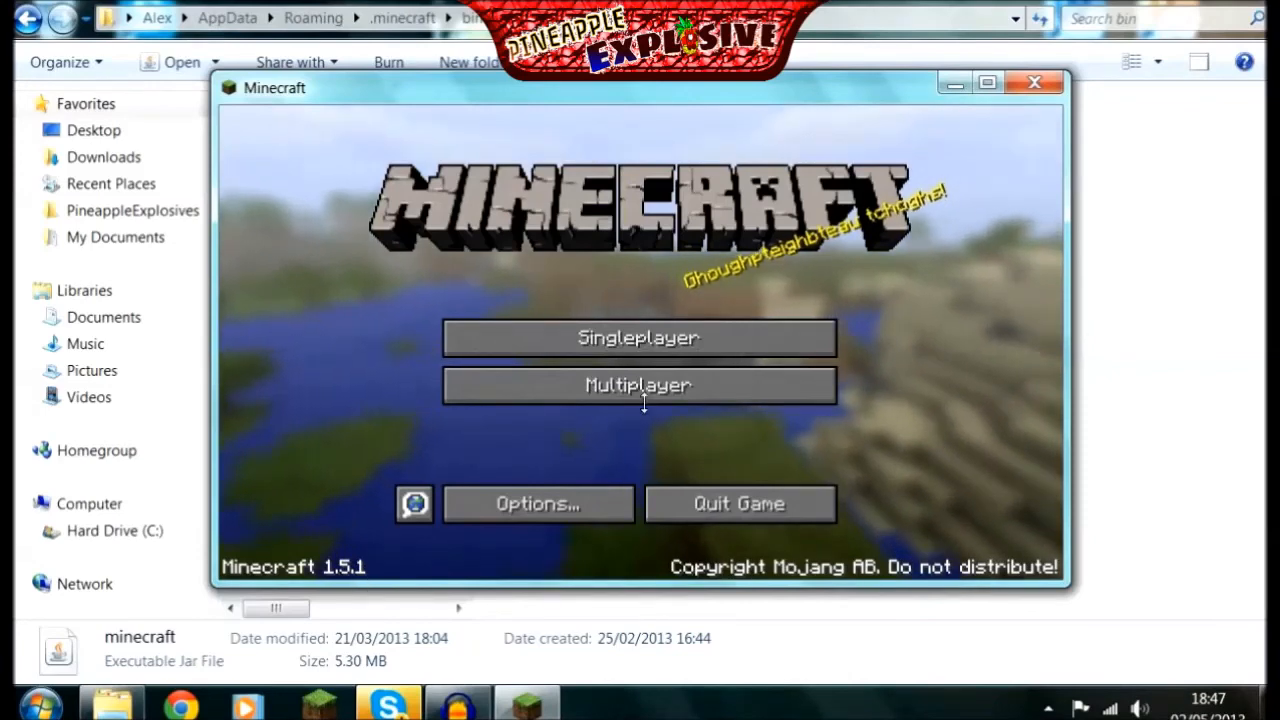
View the multiplayer list, where the Home server shows 0/12 players.
click(638, 385)
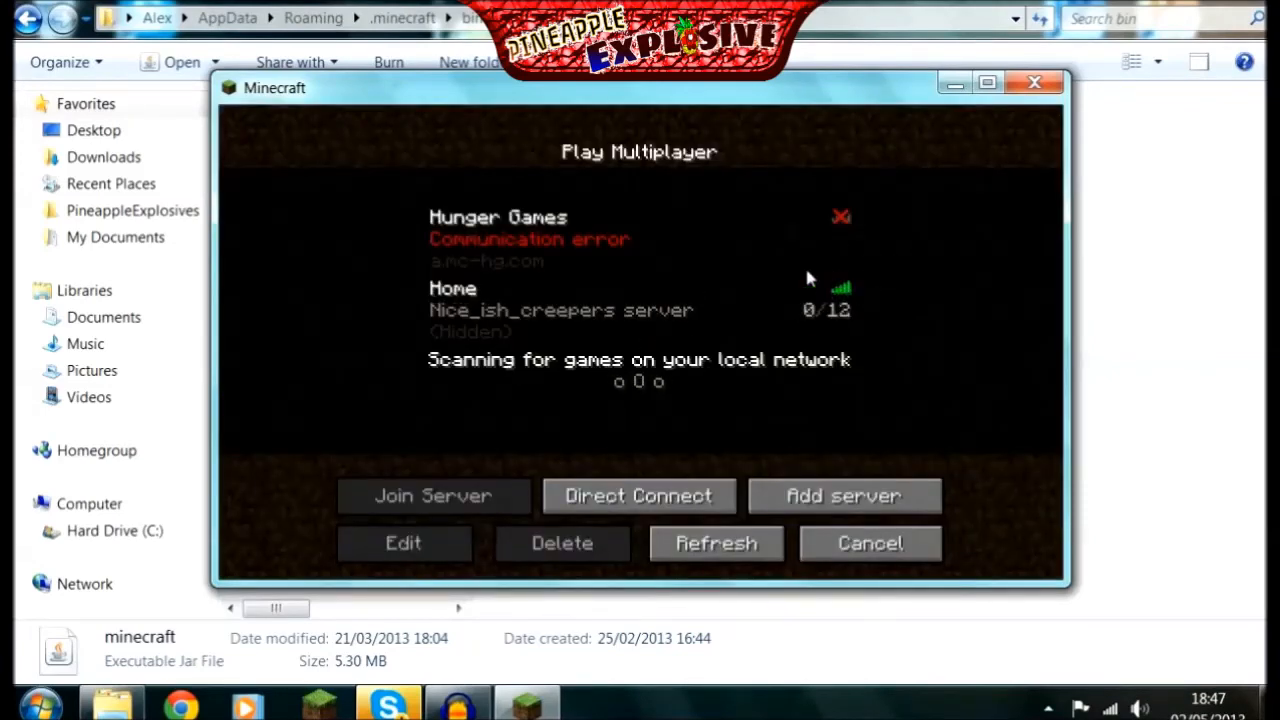
mouse_move(737, 307)
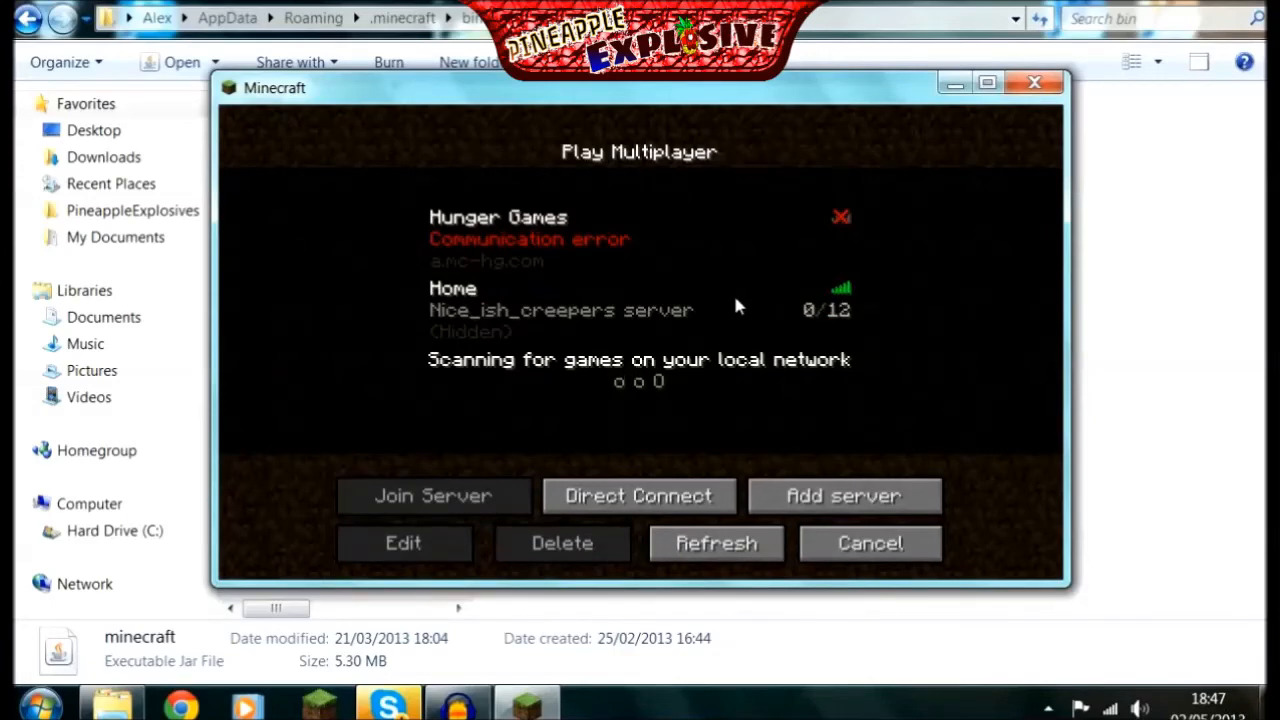
mouse_move(755, 303)
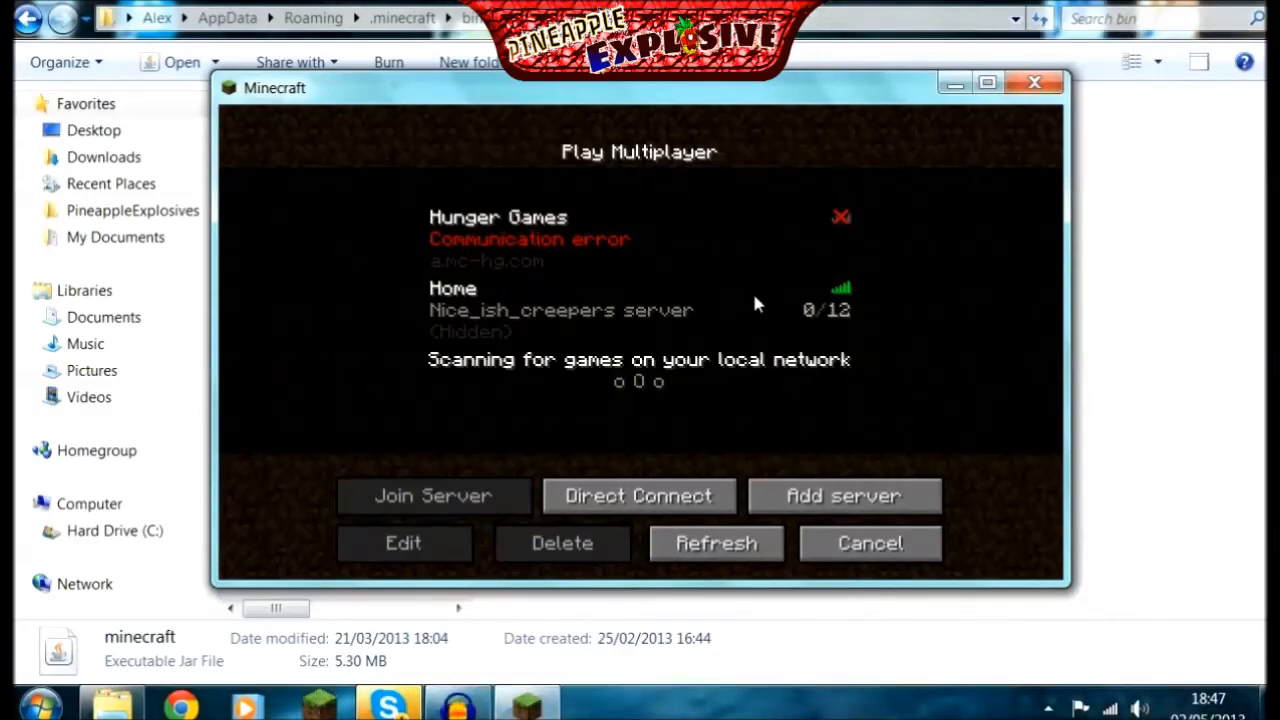